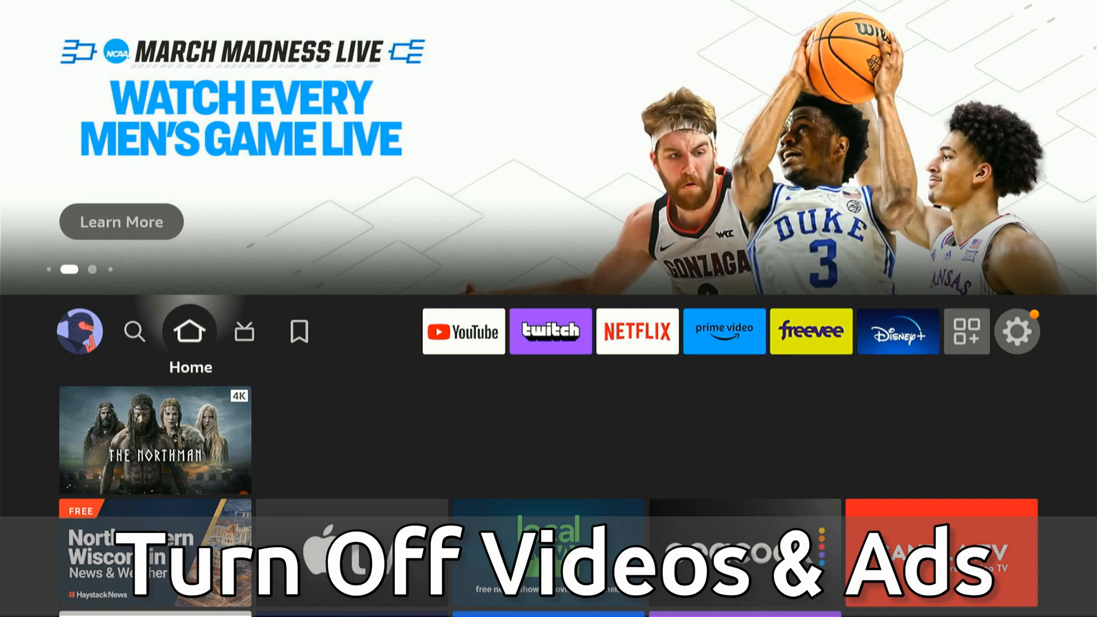
Go from the home screen into Settings and then the Preferences list.
{"action": "left_click", "coordinate": [1017, 331]}
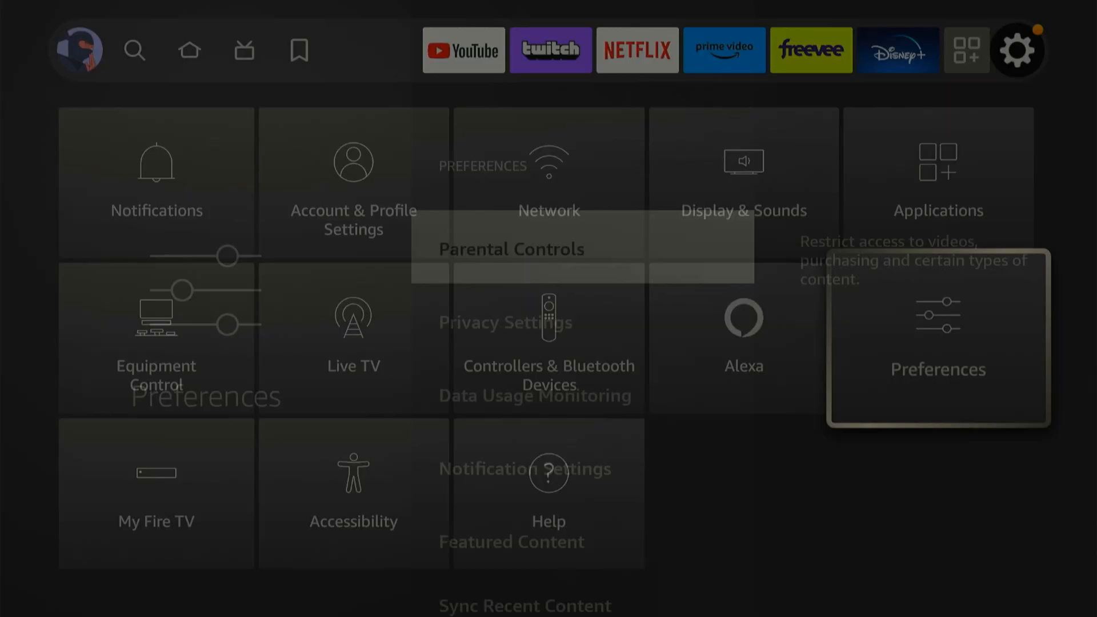
{"action": "left_click", "coordinate": [937, 336]}
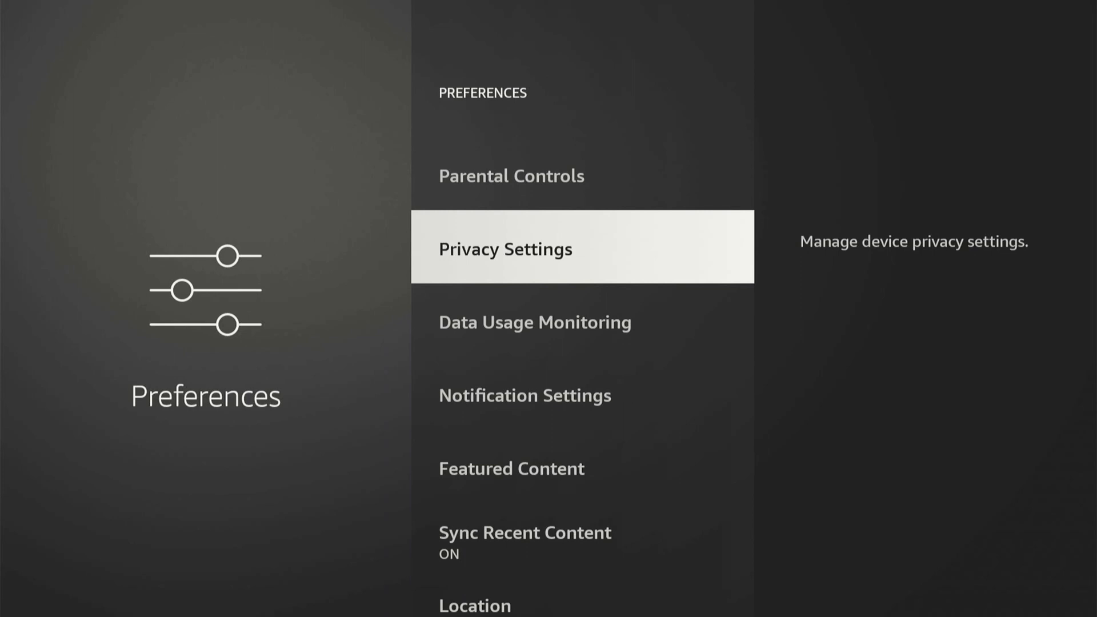
Review Privacy Settings confirming Device Usage Data, App Usage Data and Interest-based Ads are OFF, then return to Preferences.
{"action": "left_click", "coordinate": [504, 248]}
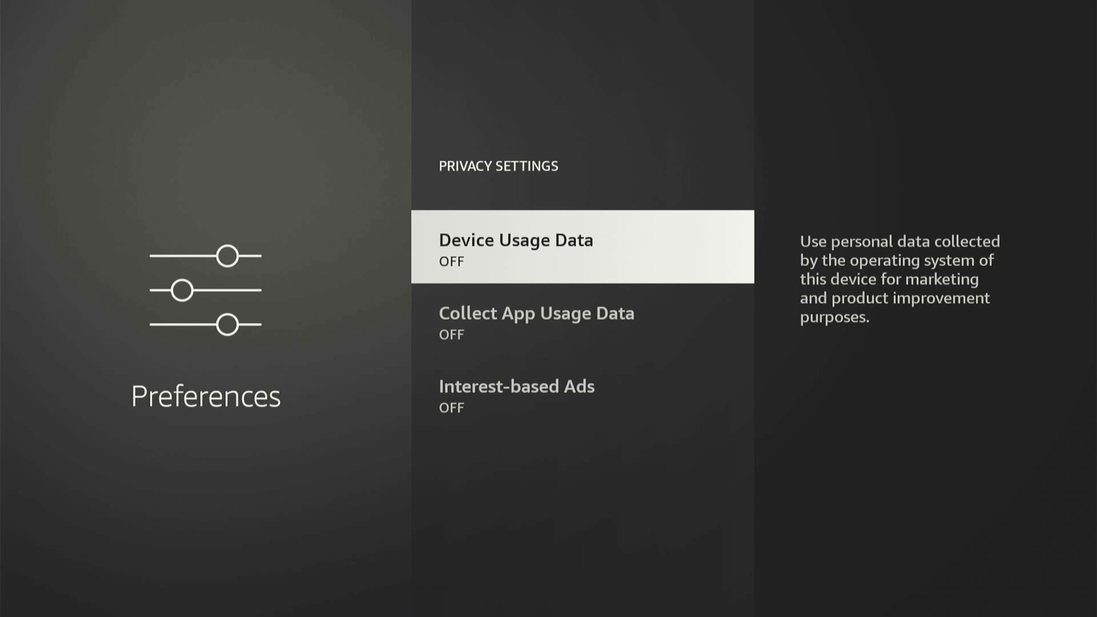
{"action": "key", "text": "Down"}
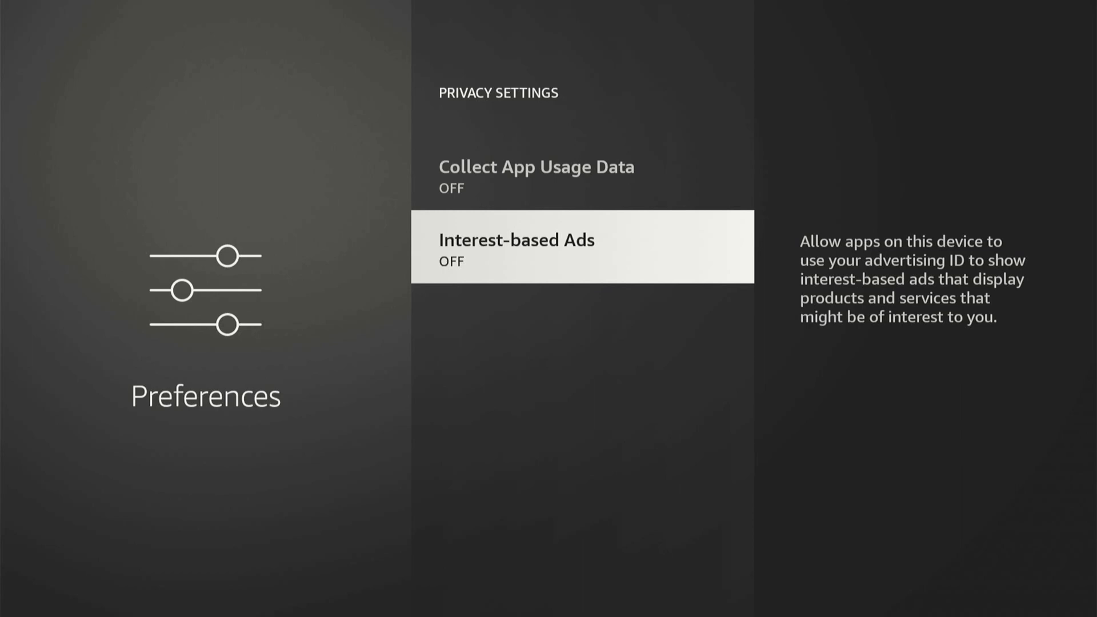
{"action": "key", "text": "Back"}
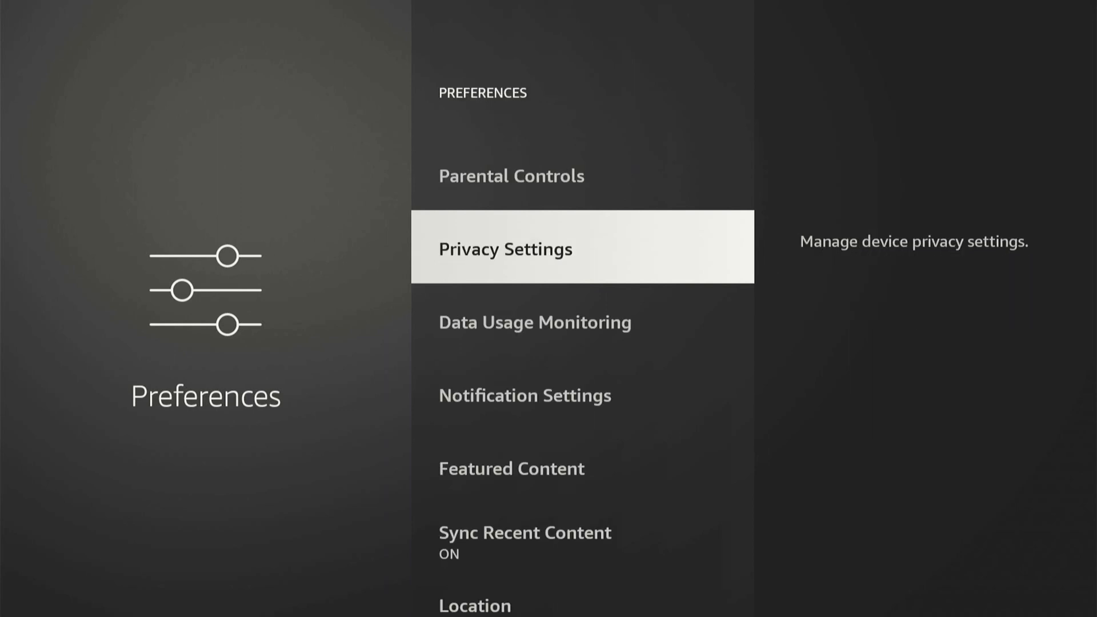
Reach Featured Content in Preferences to turn off video and audio autoplay.
{"action": "scroll", "scroll_direction": "down", "scroll_amount": 3}
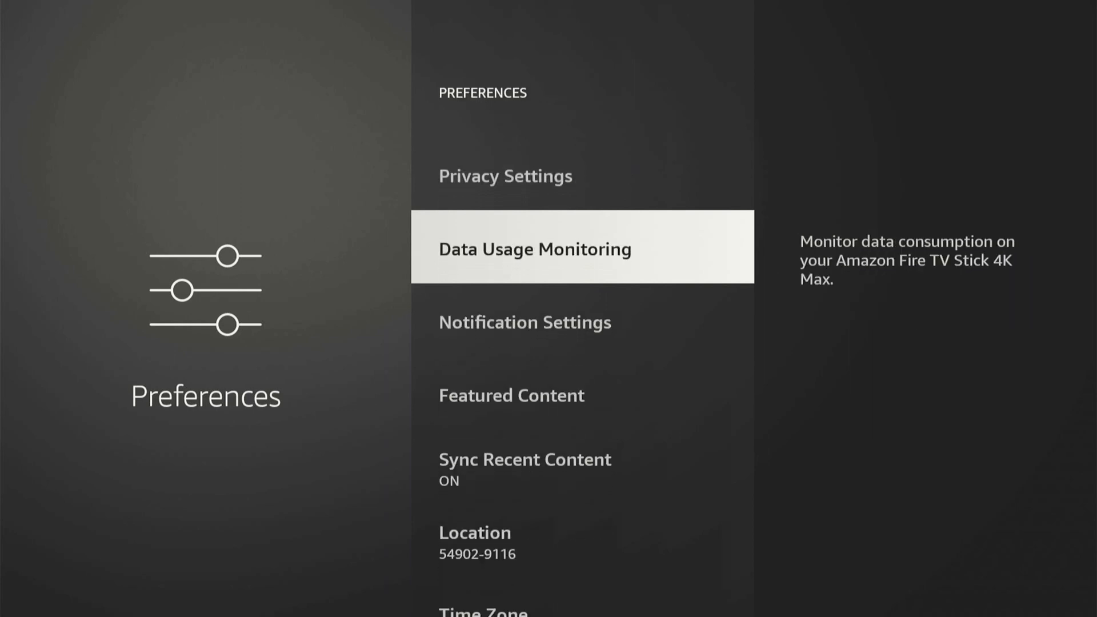
{"action": "scroll", "scroll_direction": "down", "scroll_amount": 3}
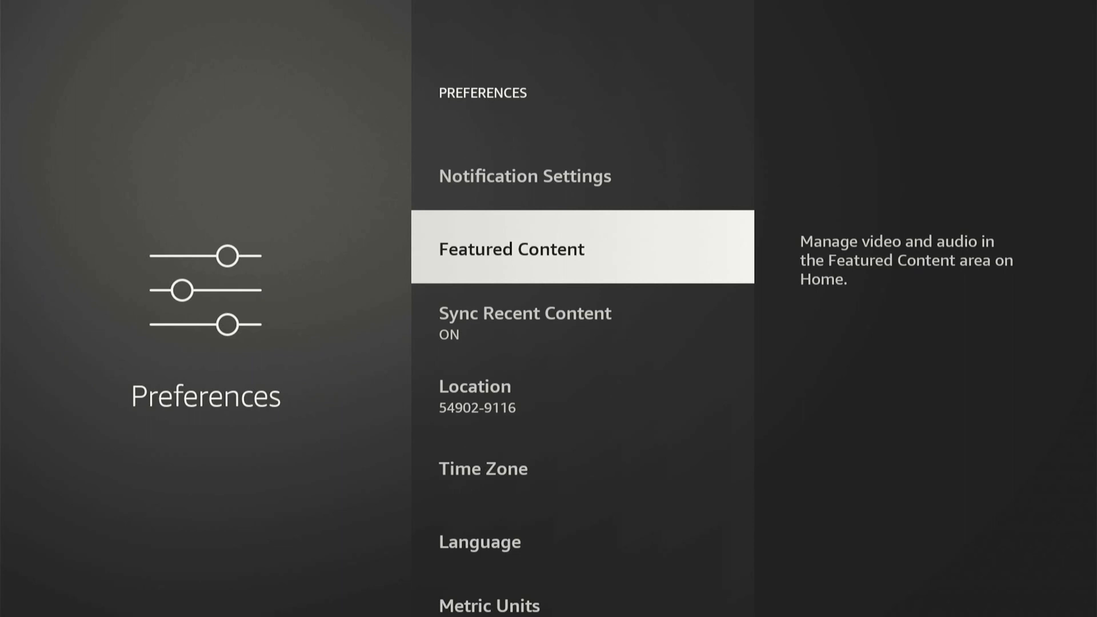
{"action": "left_click", "coordinate": [511, 248]}
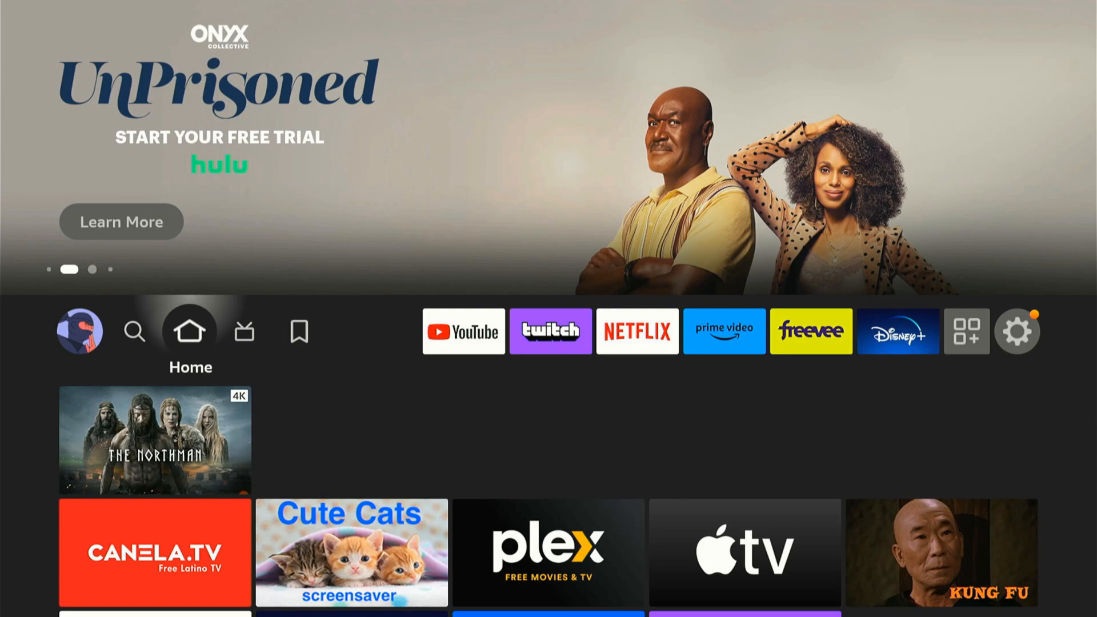
{"action": "left_click", "coordinate": [245, 332]}
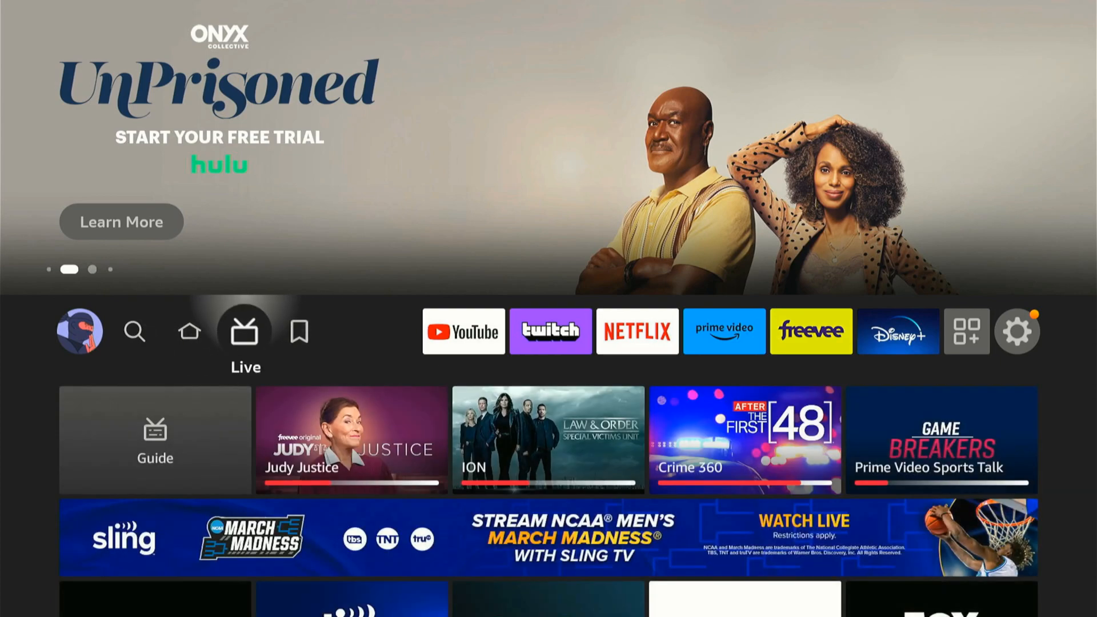
{"action": "left_click", "coordinate": [189, 331]}
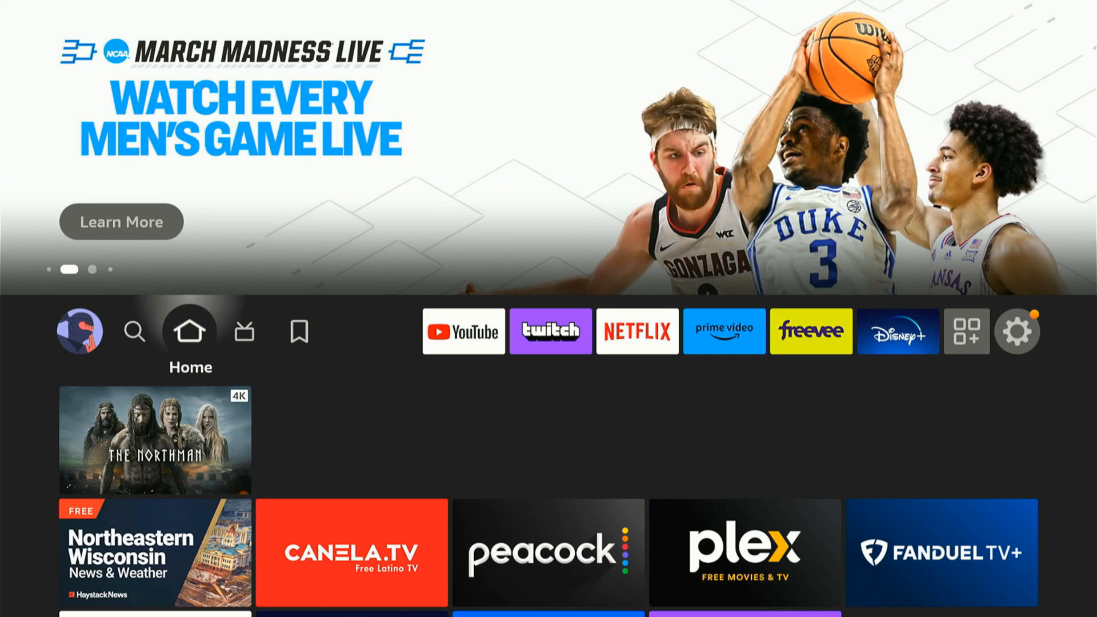